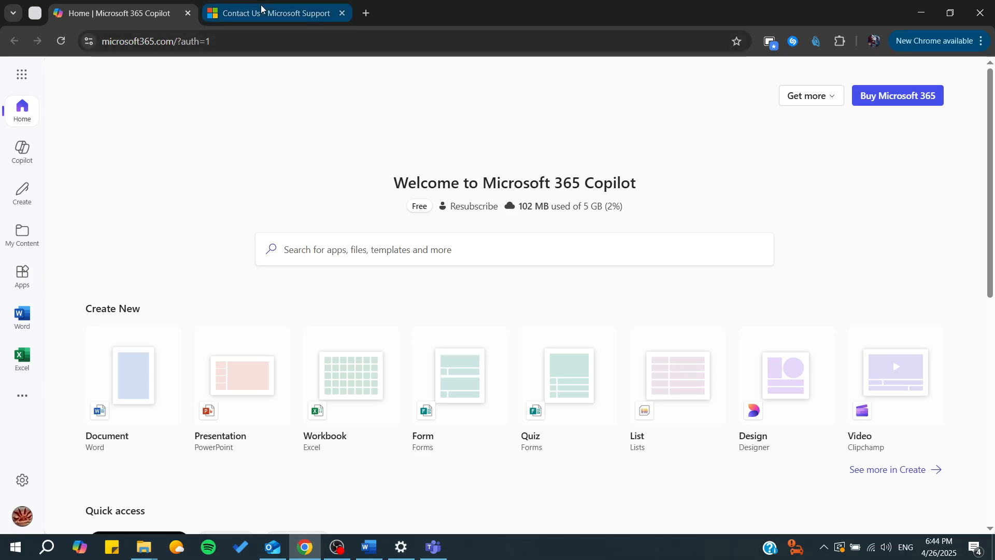
Switch to the Microsoft Support tab showing the 'Add a new bank or credit card' article
click(277, 13)
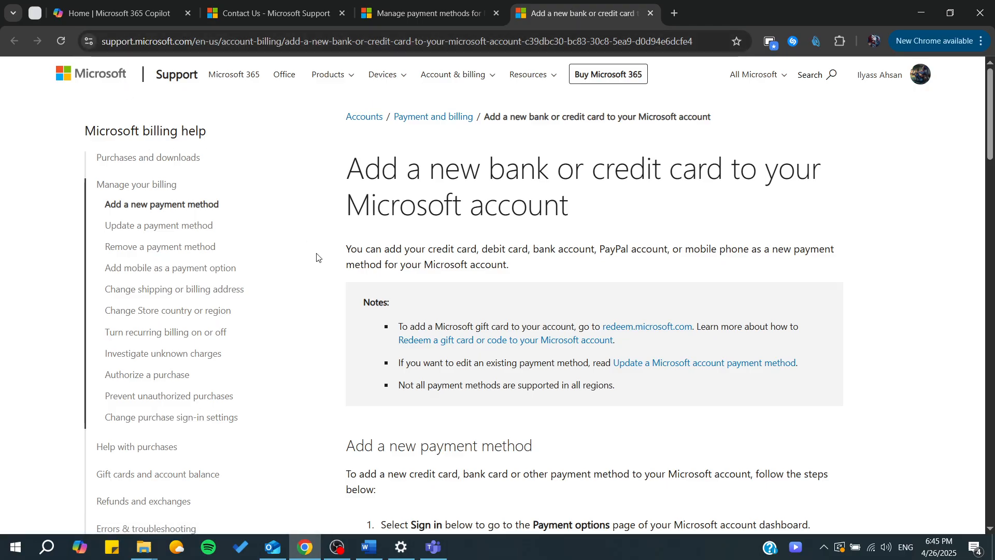
Scroll the support article to the Sign in step, then return to the Microsoft 365 Copilot home
scroll(down, 3)
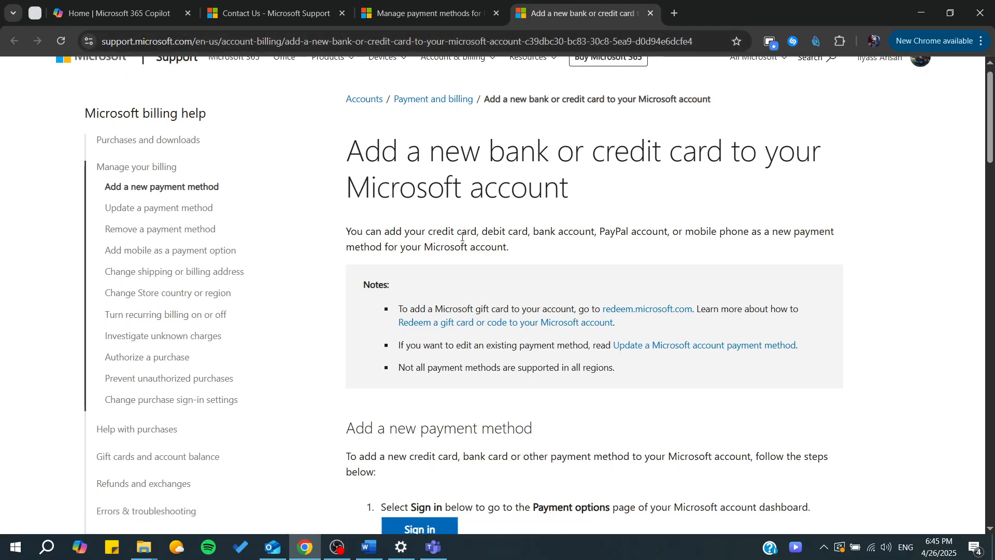
scroll(down, 3)
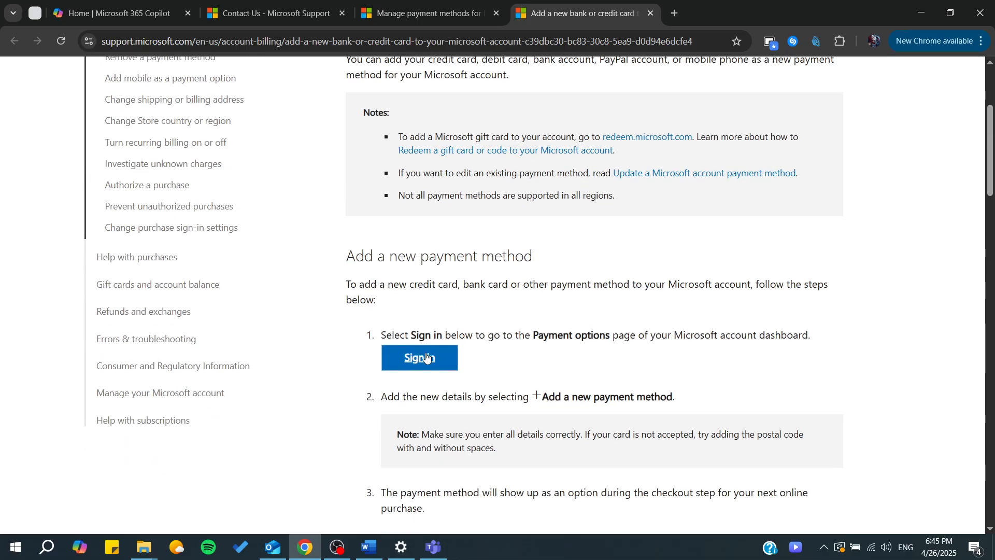
mouse_move(378, 393)
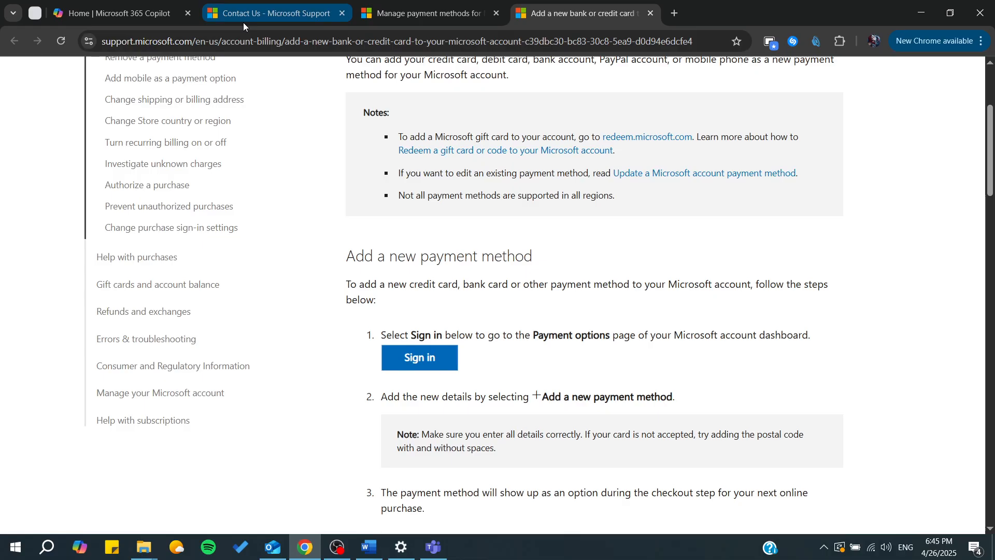
click(114, 13)
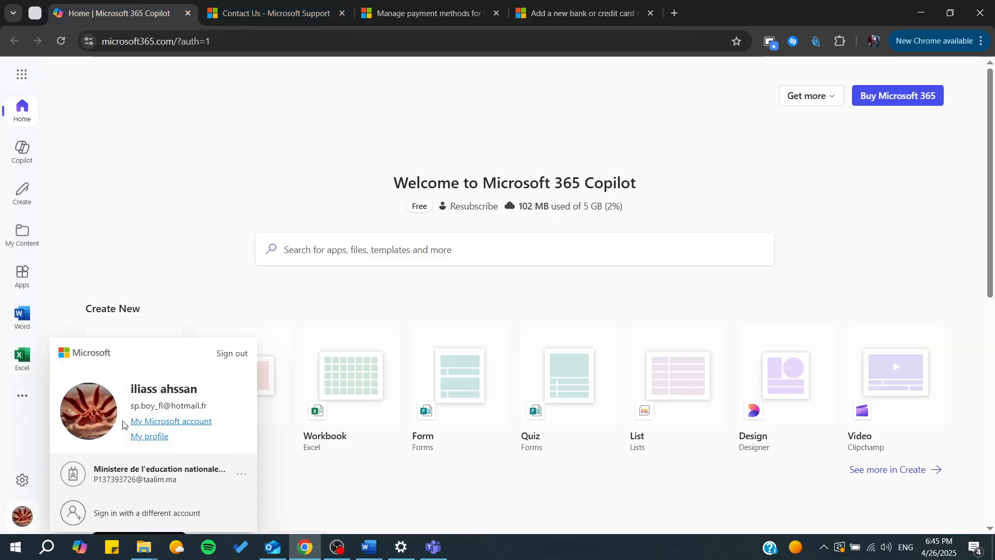
Open My Microsoft account in a new tab and go to Payment options
click(736, 12)
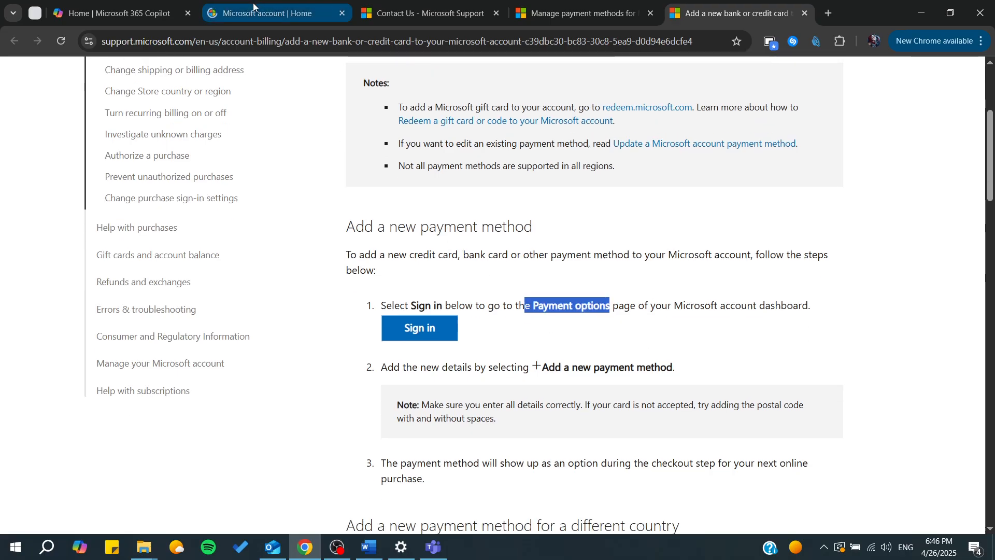
click(261, 12)
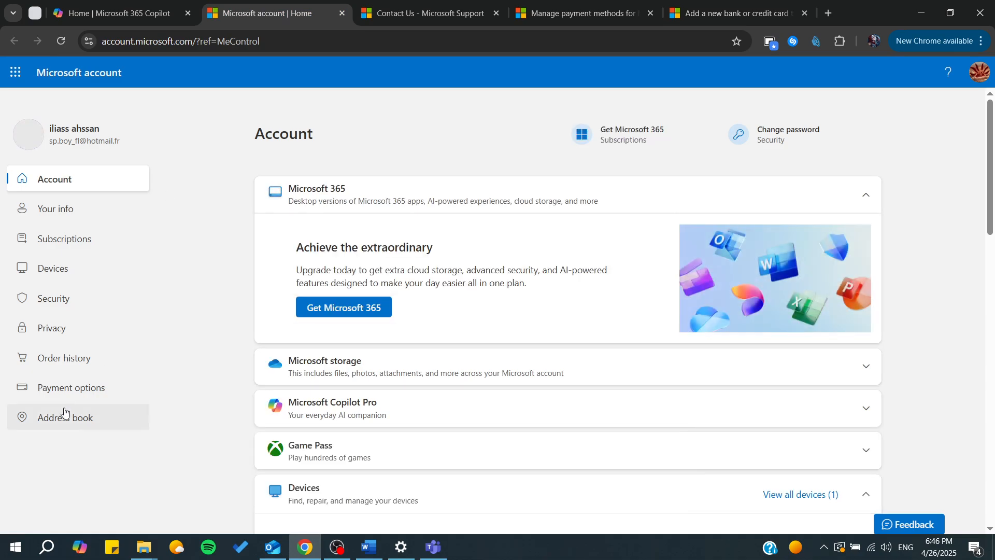
click(66, 416)
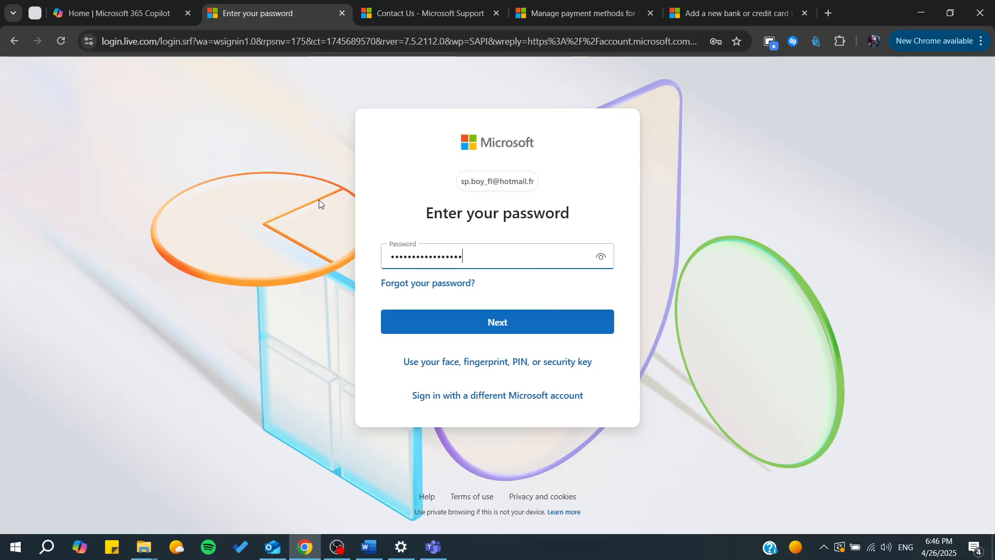
Submit the password, re-enter it after the incorrect-password error, and submit again
click(497, 321)
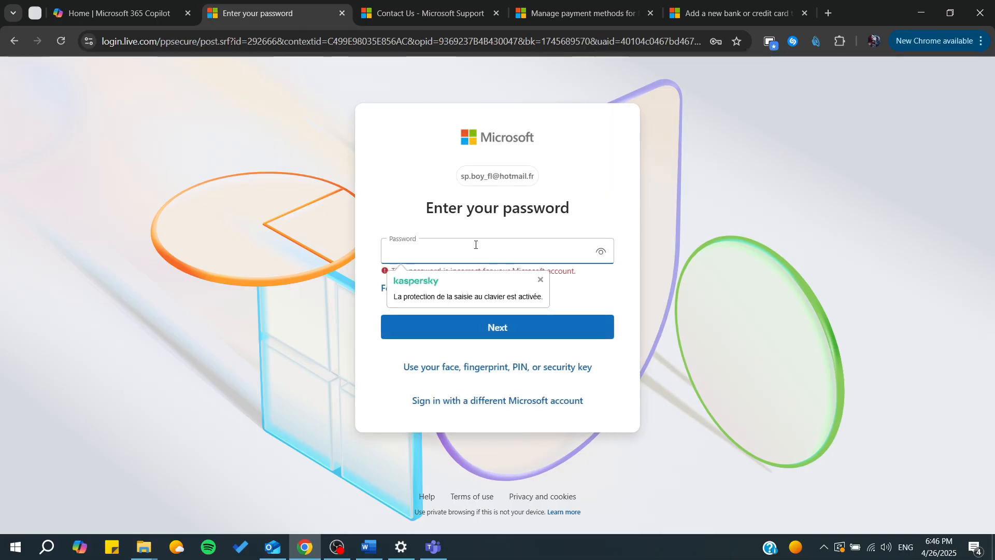
text(••)
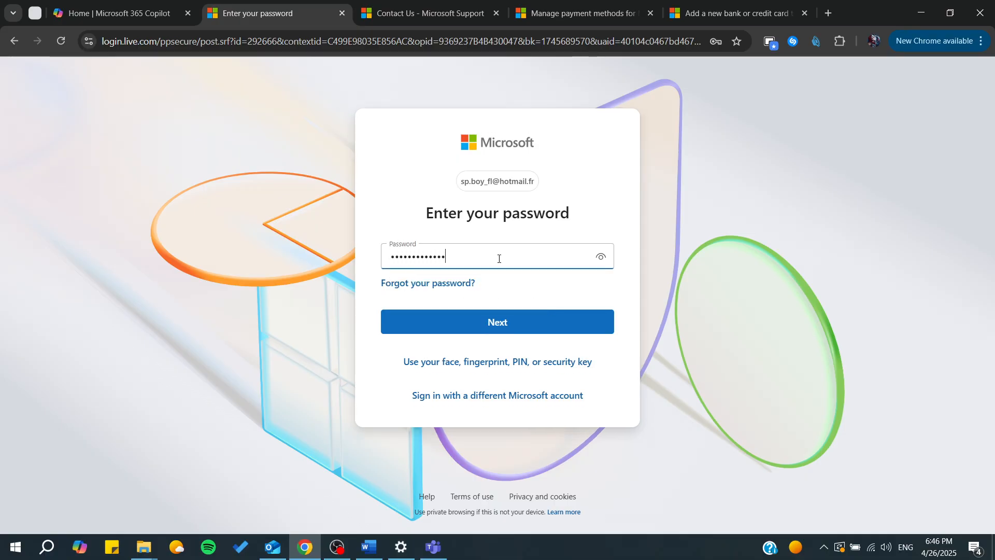
click(497, 321)
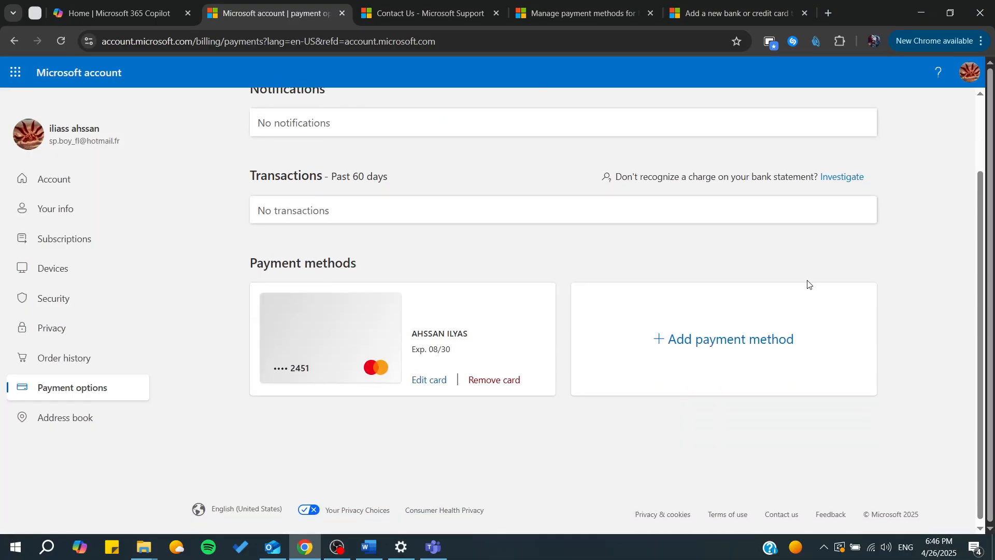
Open the '+ Add payment method' card panel, then close the Microsoft account tab
click(722, 338)
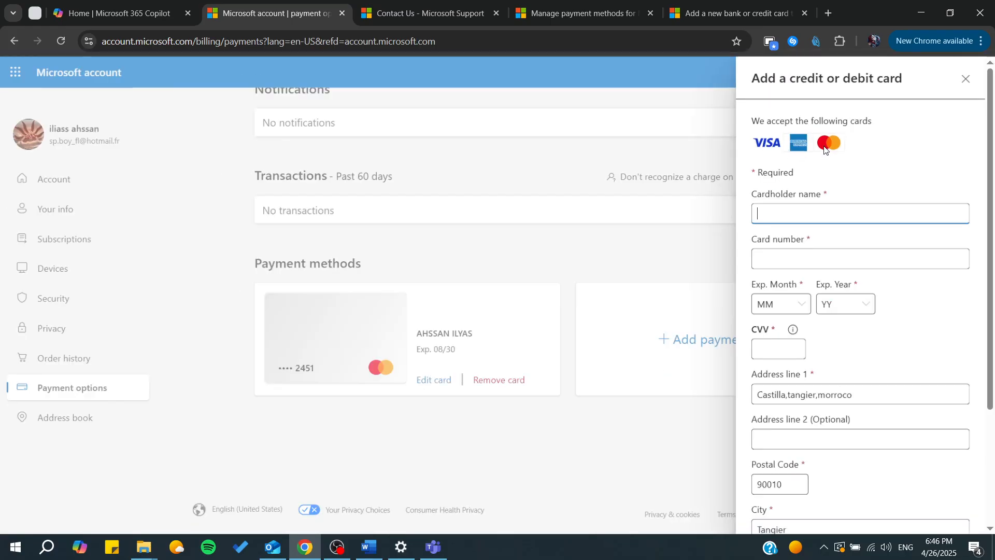
click(965, 79)
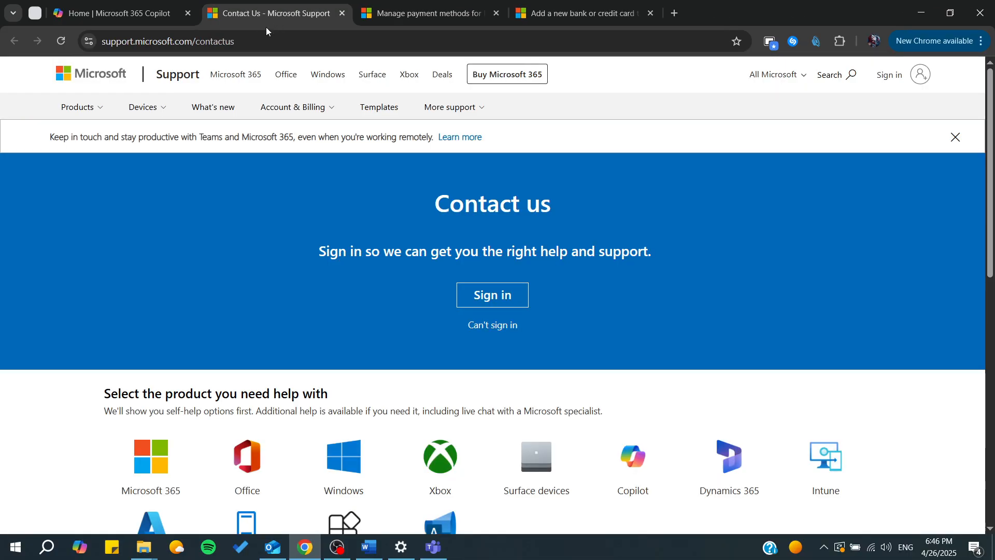
Follow the Compare All Microsoft 365 Plans link from the Contact us page
click(507, 74)
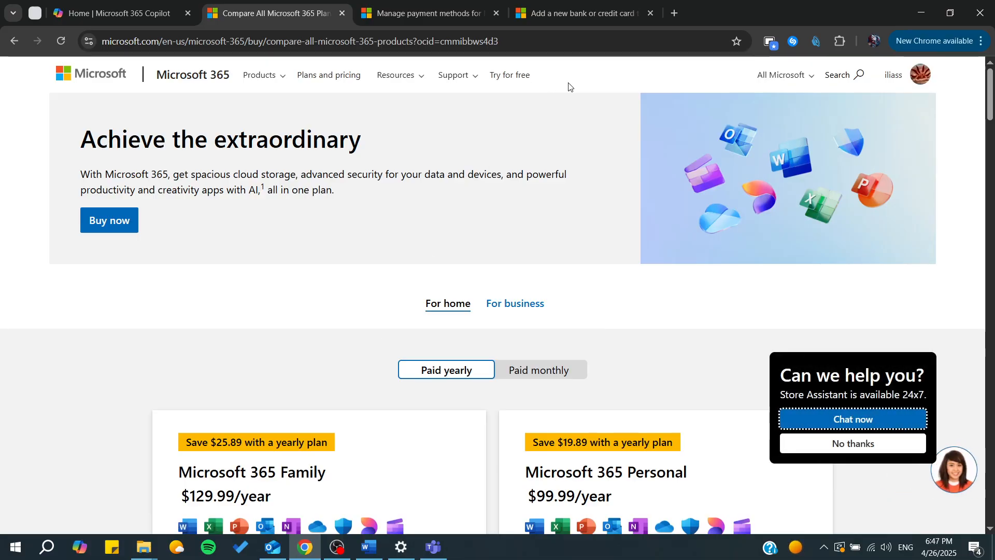
mouse_move(560, 98)
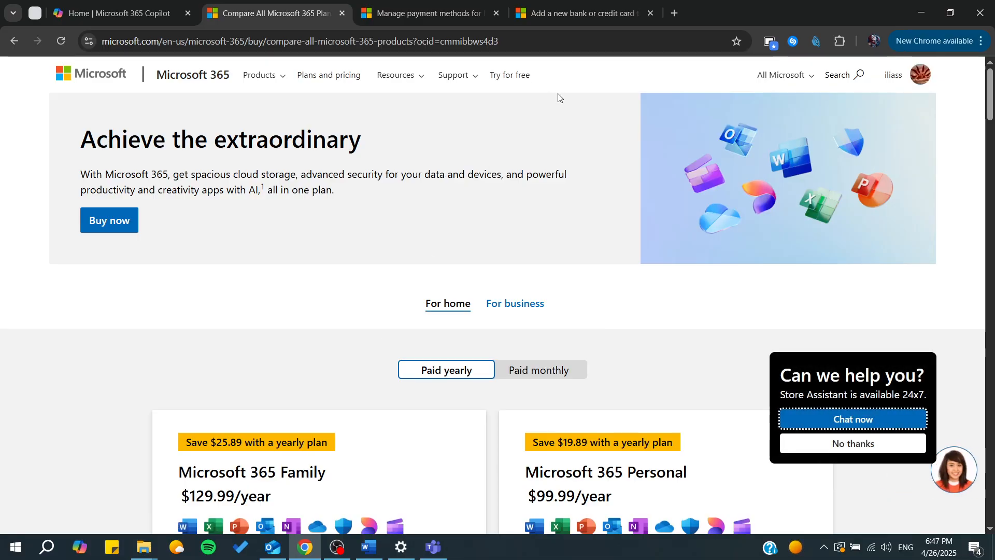